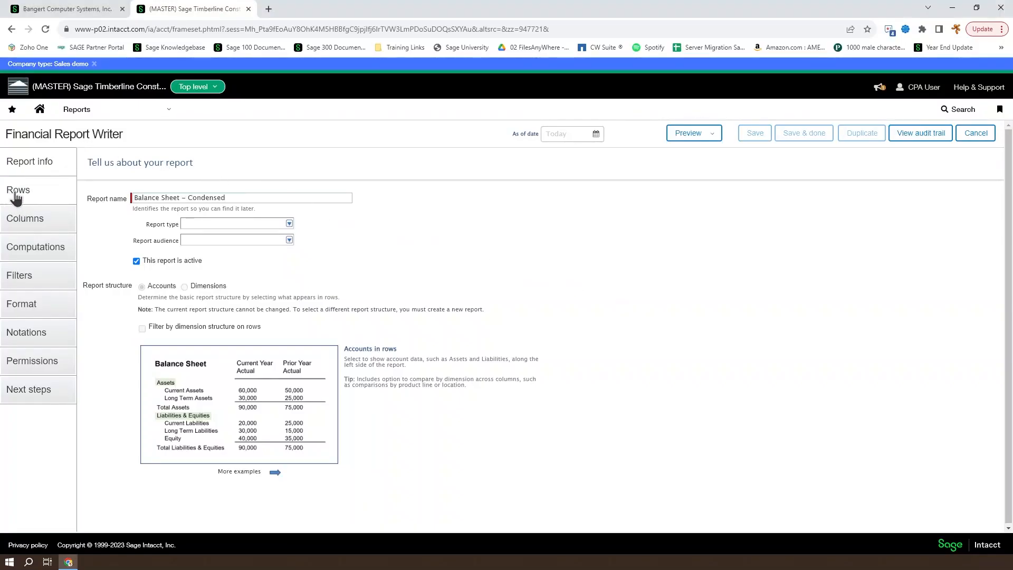
Show the Balance Sheet – Condensed row structure grid and its preview options.
{"action": "left_click", "coordinate": [18, 190]}
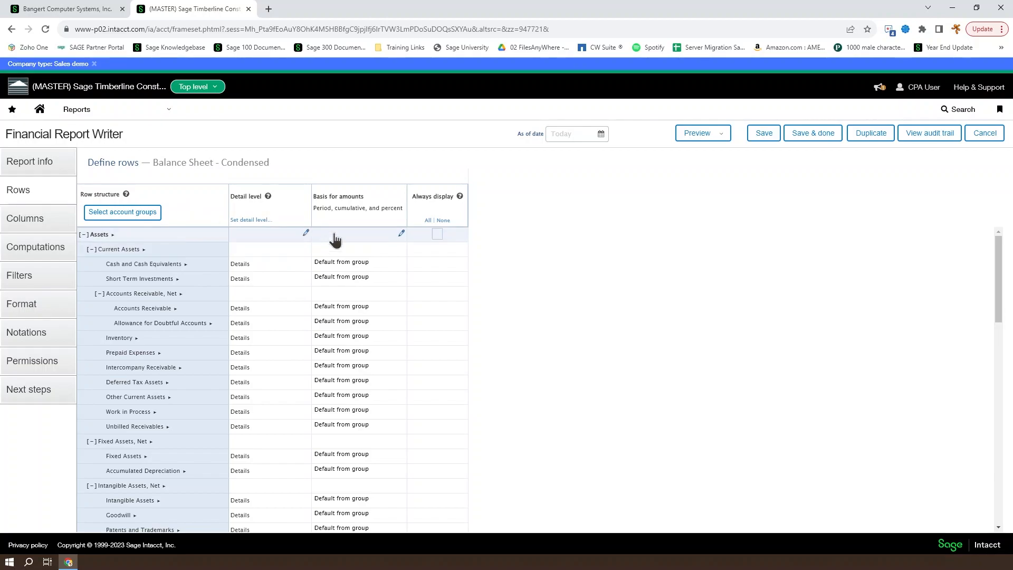
{"action": "mouse_move", "coordinate": [436, 207]}
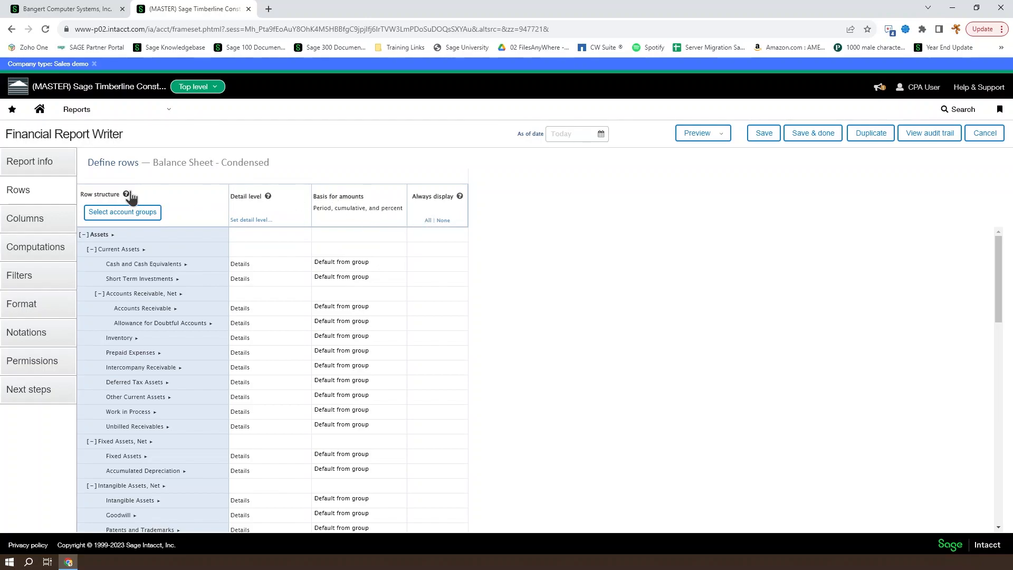
{"action": "left_click", "coordinate": [126, 196]}
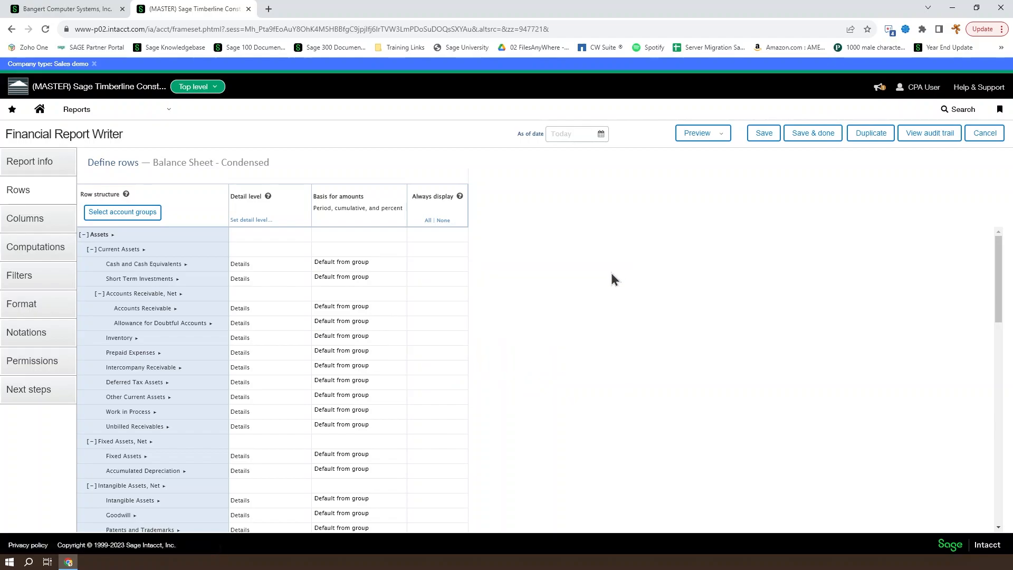
{"action": "mouse_move", "coordinate": [272, 283]}
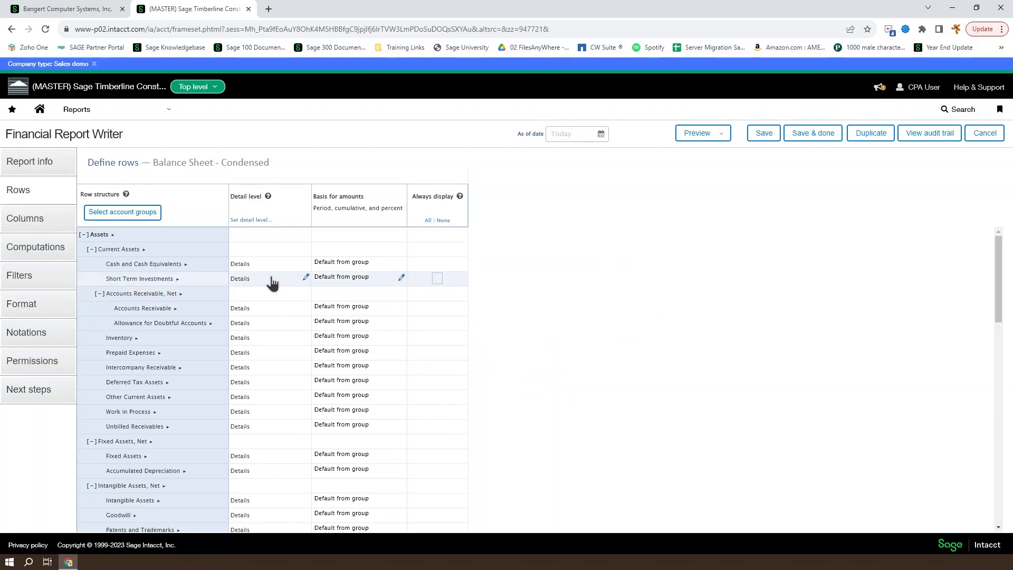
{"action": "mouse_move", "coordinate": [101, 233]}
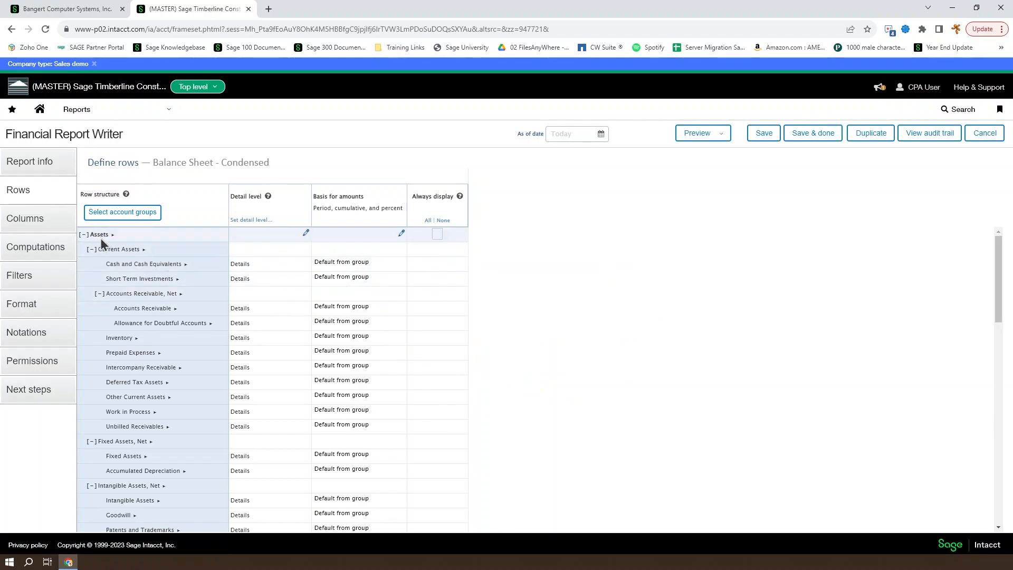
{"action": "mouse_move", "coordinate": [127, 440]}
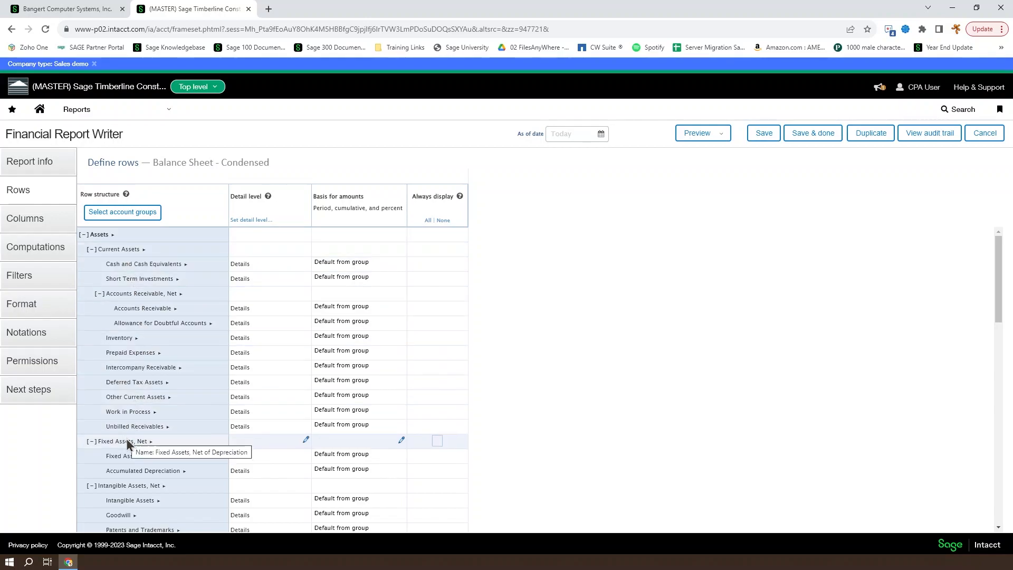
{"action": "mouse_move", "coordinate": [135, 397]}
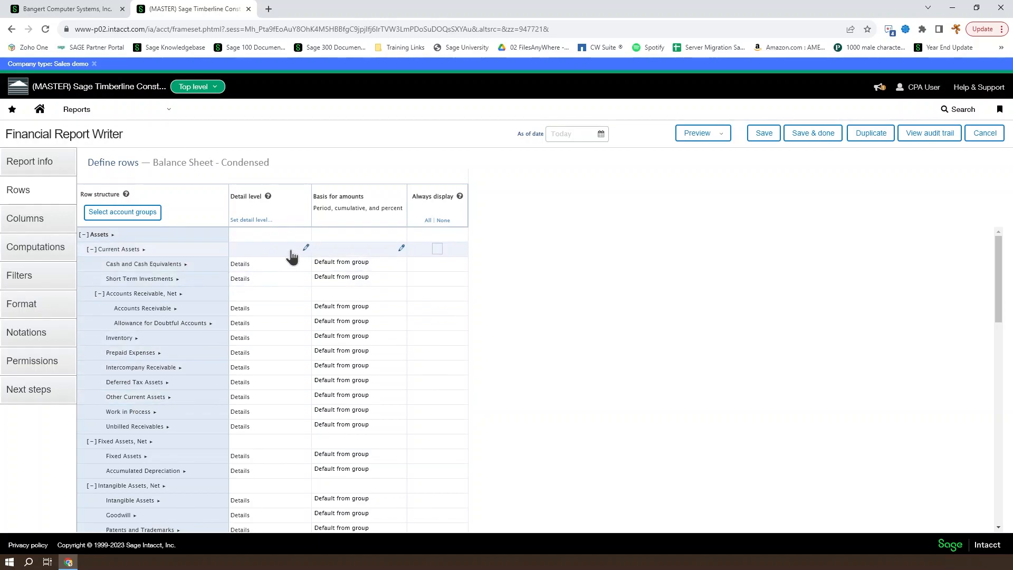
{"action": "left_click", "coordinate": [702, 132]}
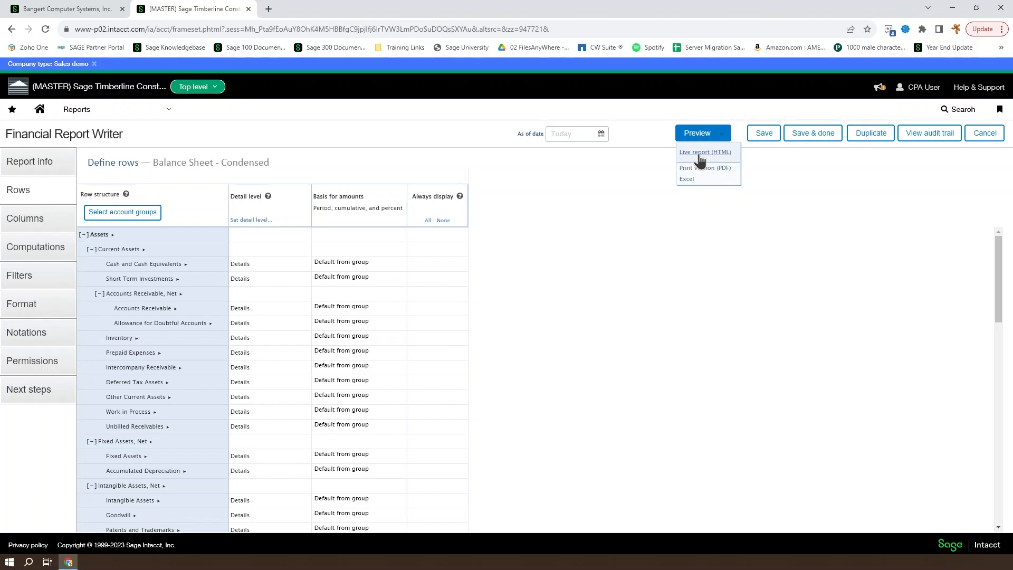
Review the balance sheet as a live HTML report, then return to the report writer.
{"action": "left_click", "coordinate": [705, 152]}
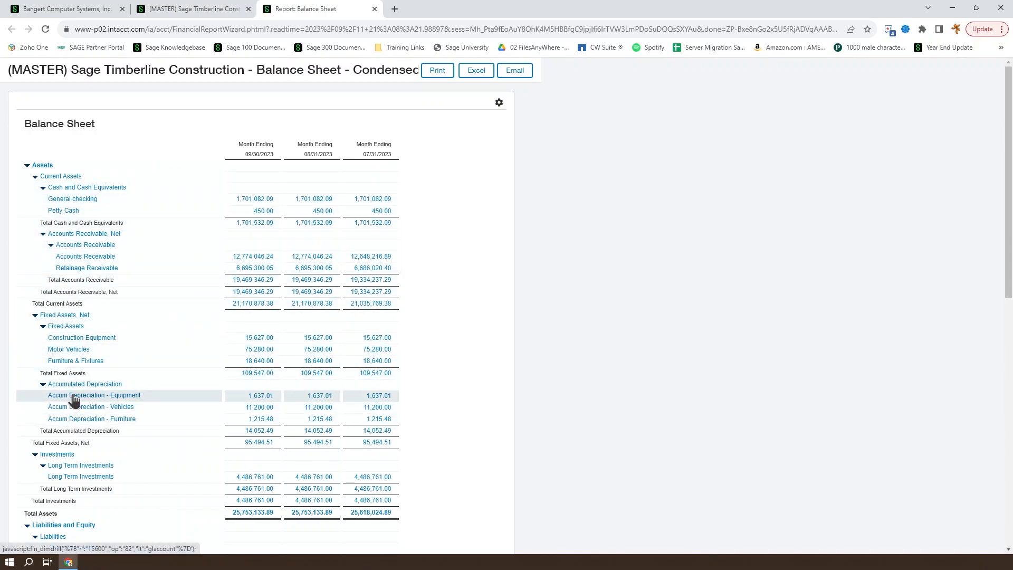
{"action": "mouse_move", "coordinate": [78, 252]}
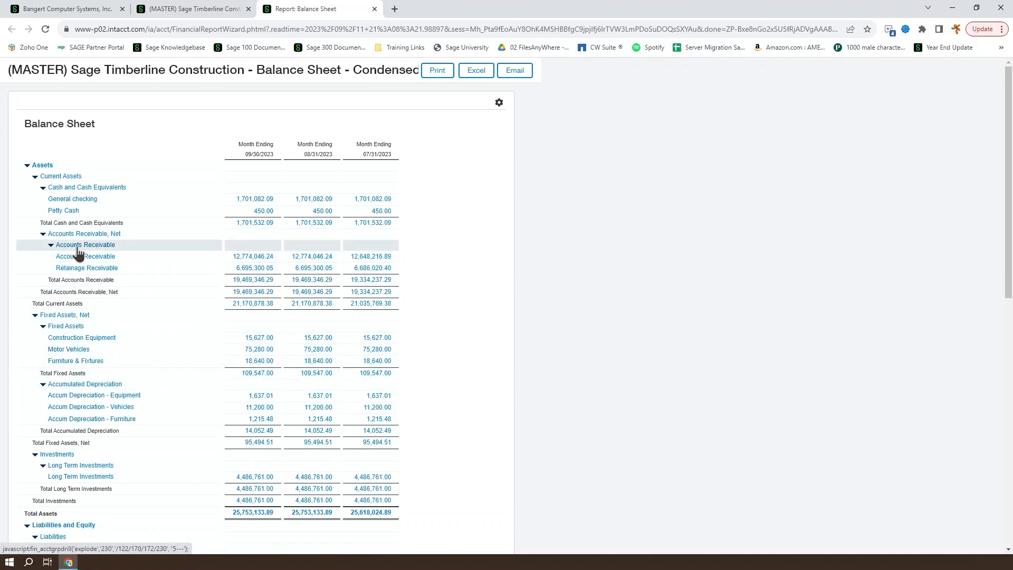
{"action": "mouse_move", "coordinate": [86, 268]}
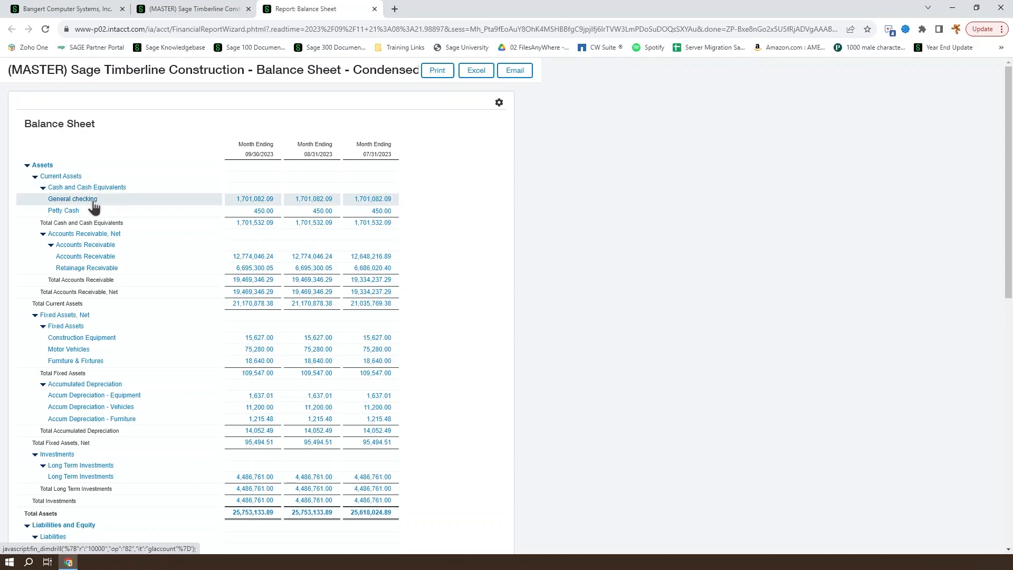
{"action": "left_click", "coordinate": [192, 8]}
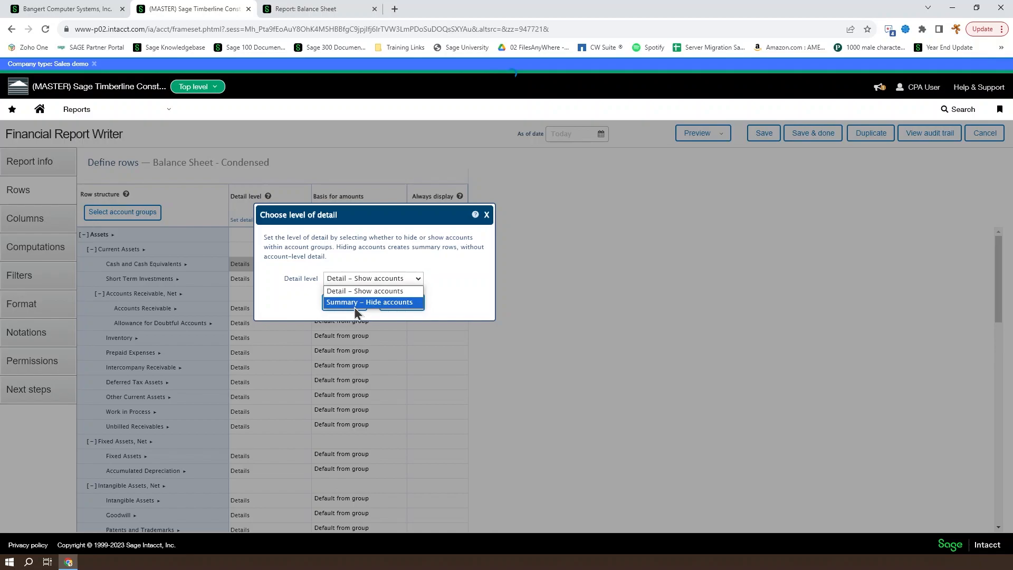
Set Cash and Cash Equivalents to 'Summary – Hide accounts' and preview the live report.
{"action": "left_click", "coordinate": [369, 302]}
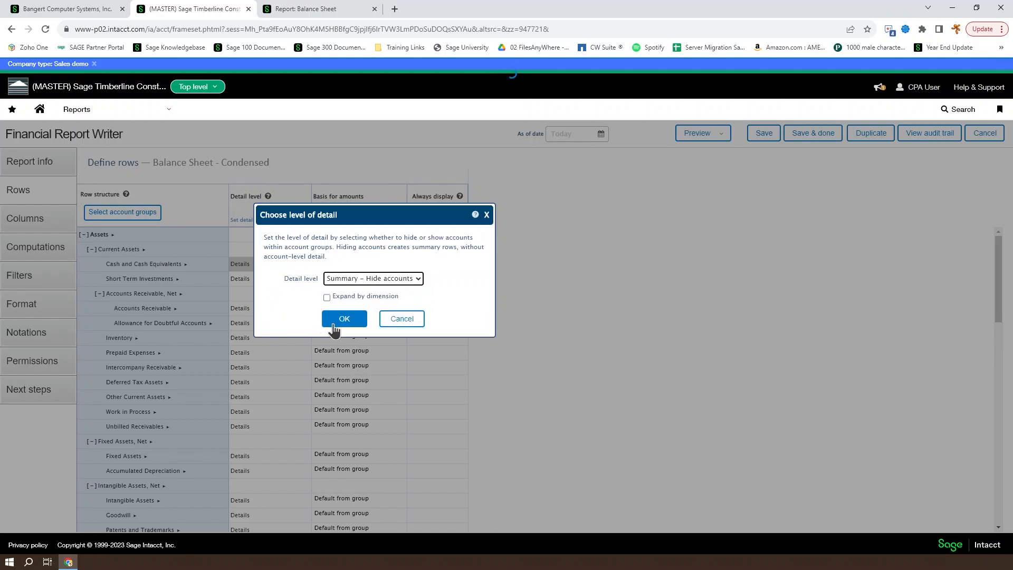
{"action": "left_click", "coordinate": [343, 319]}
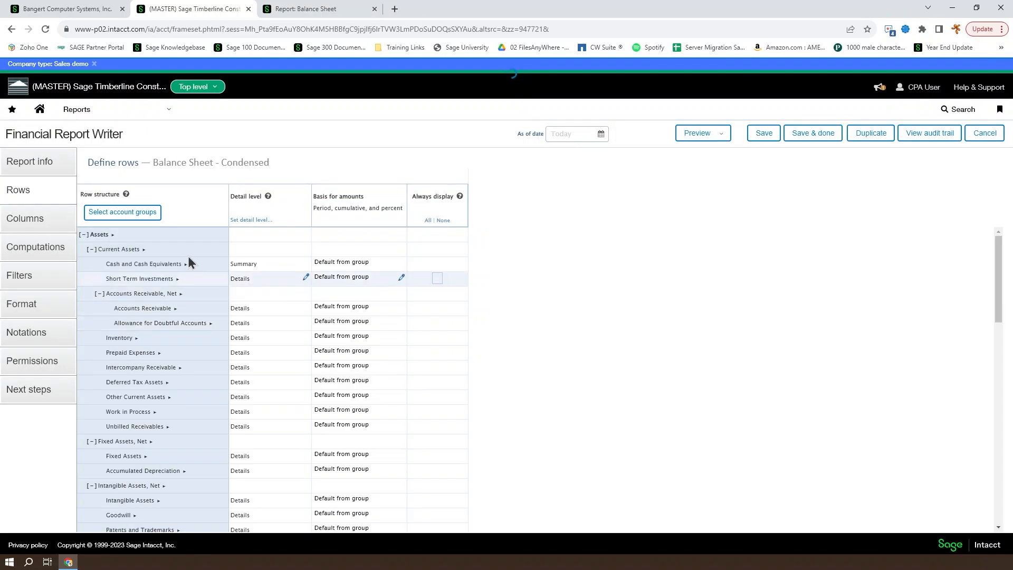
{"action": "left_click", "coordinate": [702, 132]}
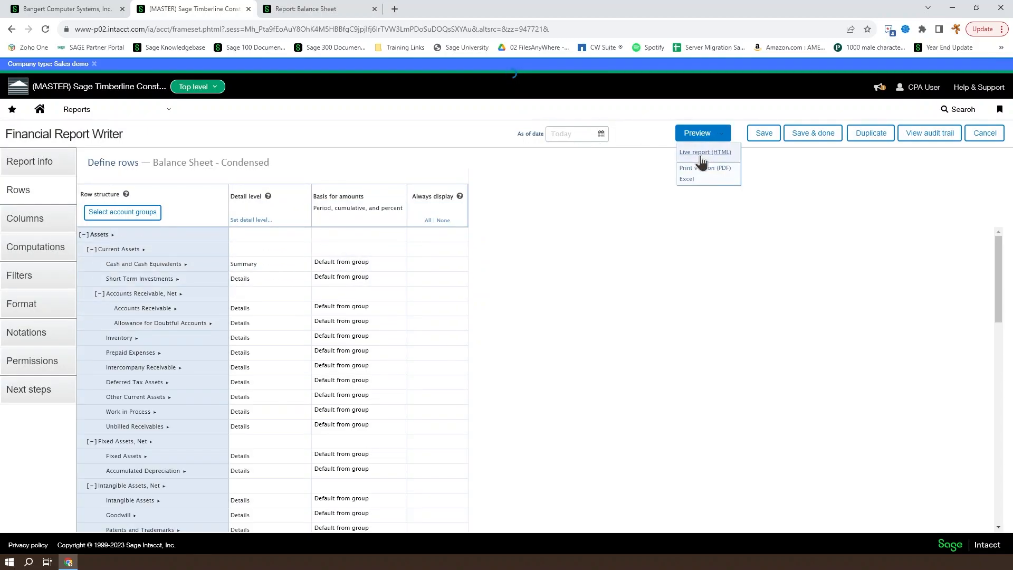
{"action": "left_click", "coordinate": [704, 152]}
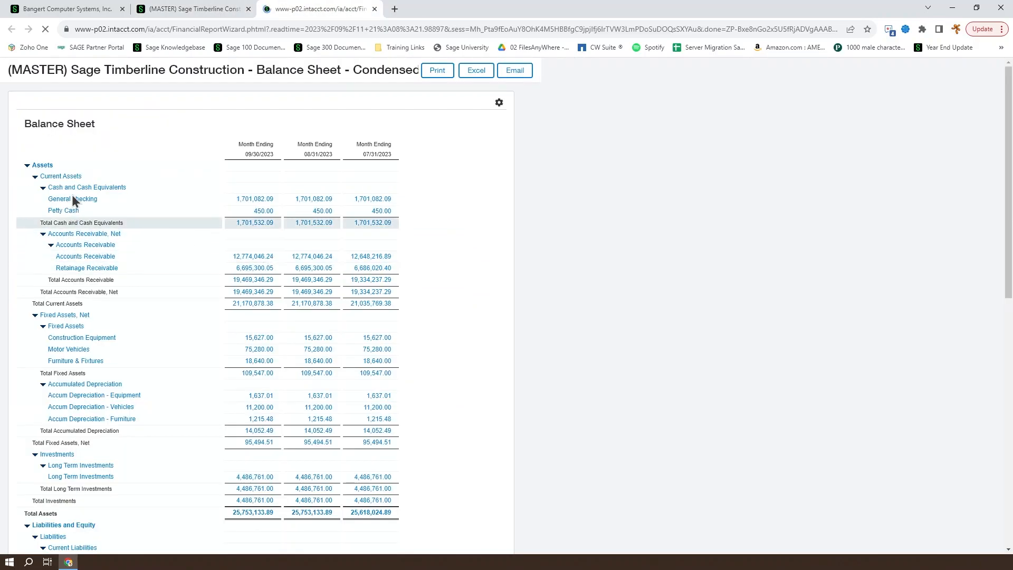
Expand and collapse the Cash and Cash Equivalents total, then return to the report definition.
{"action": "left_click", "coordinate": [42, 187]}
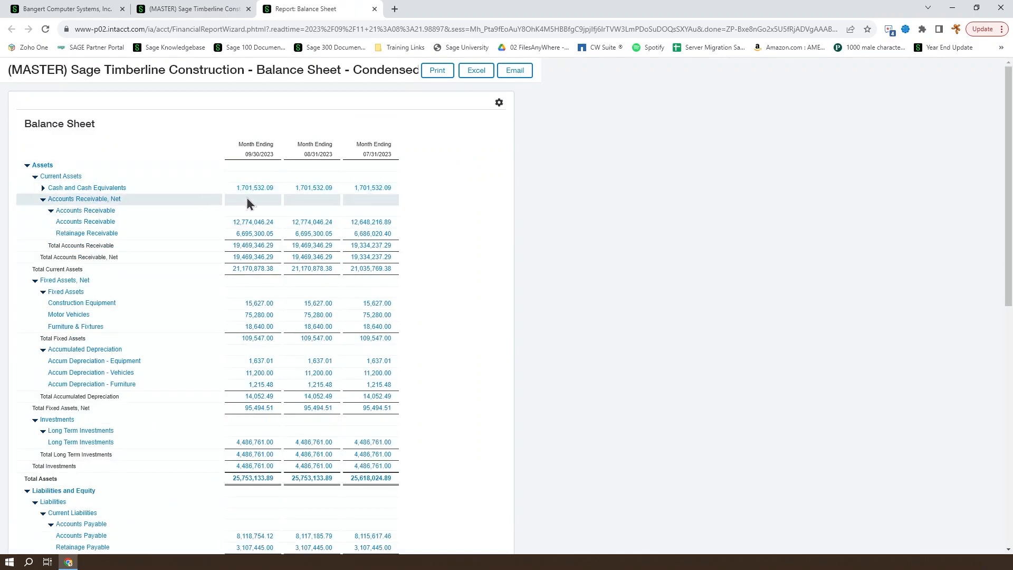
{"action": "left_click", "coordinate": [43, 199]}
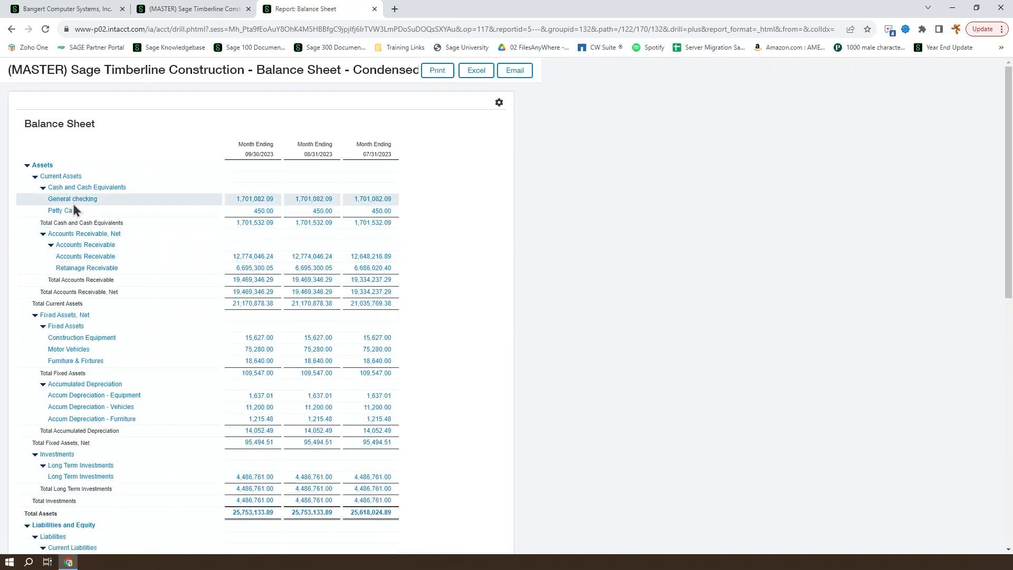
{"action": "mouse_move", "coordinate": [87, 187]}
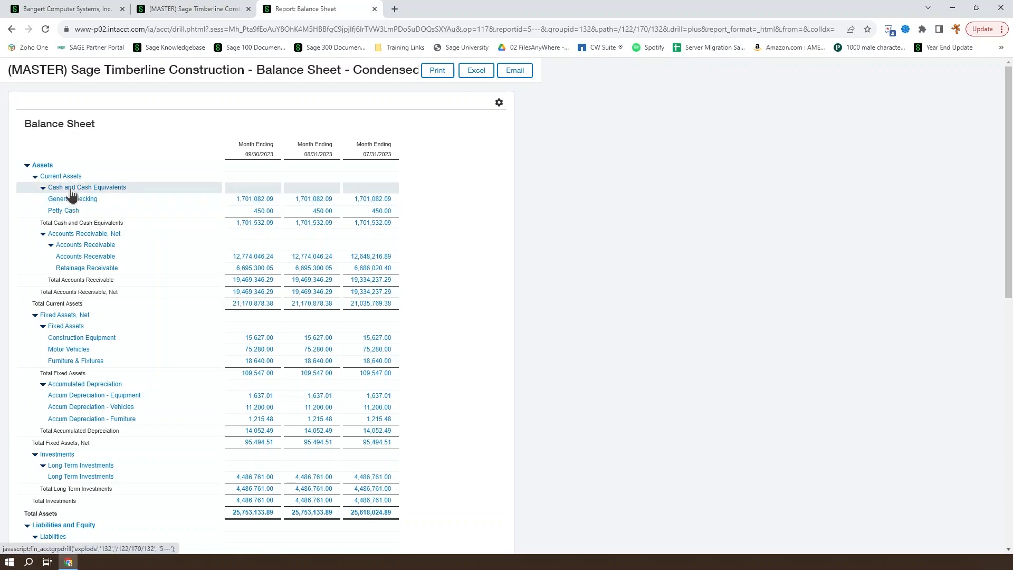
{"action": "left_click", "coordinate": [72, 198]}
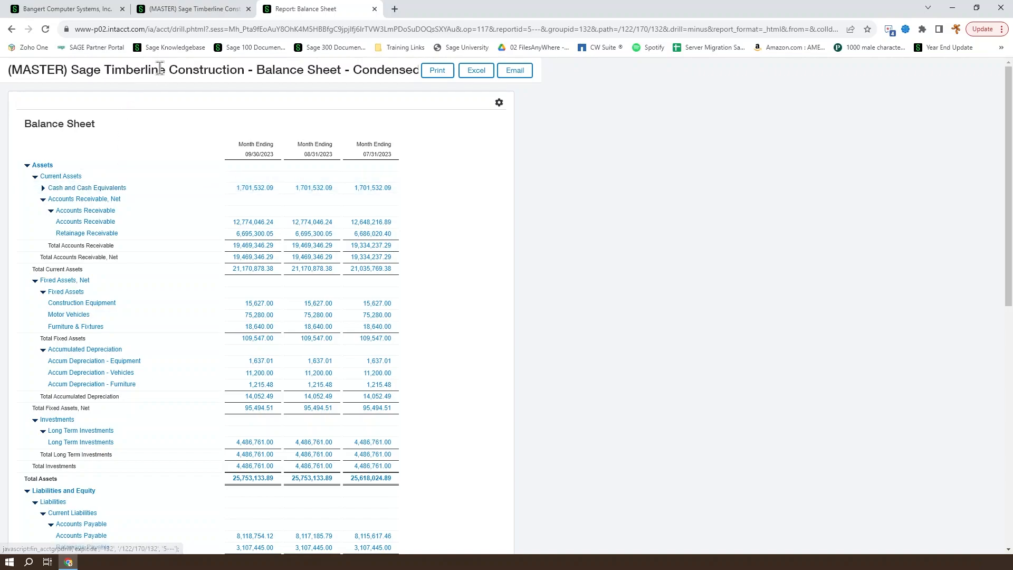
{"action": "left_click", "coordinate": [193, 8]}
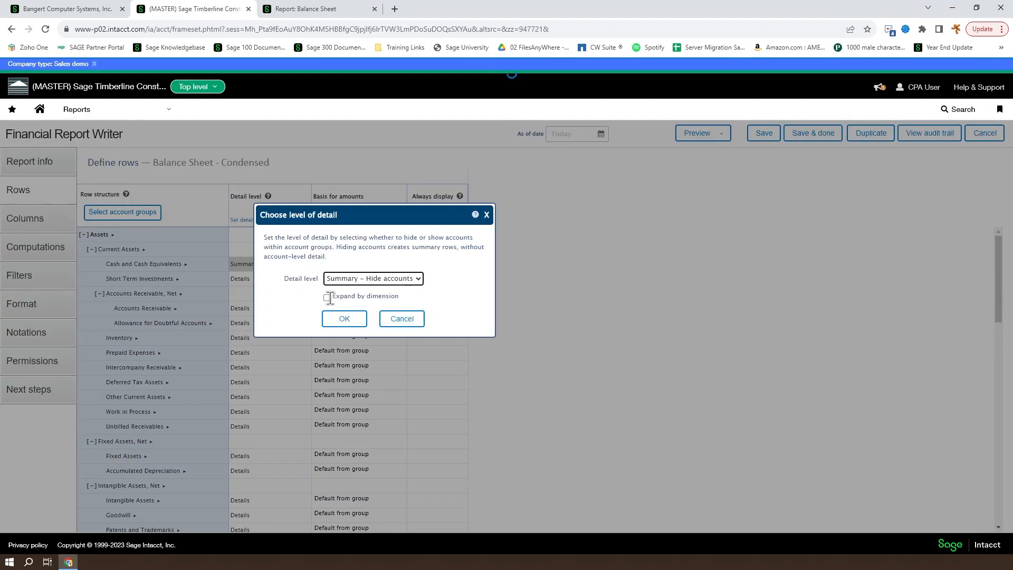
Expand Cash and Cash Equivalents by 'Departments – All levels, with individual balance'.
{"action": "left_click", "coordinate": [305, 296]}
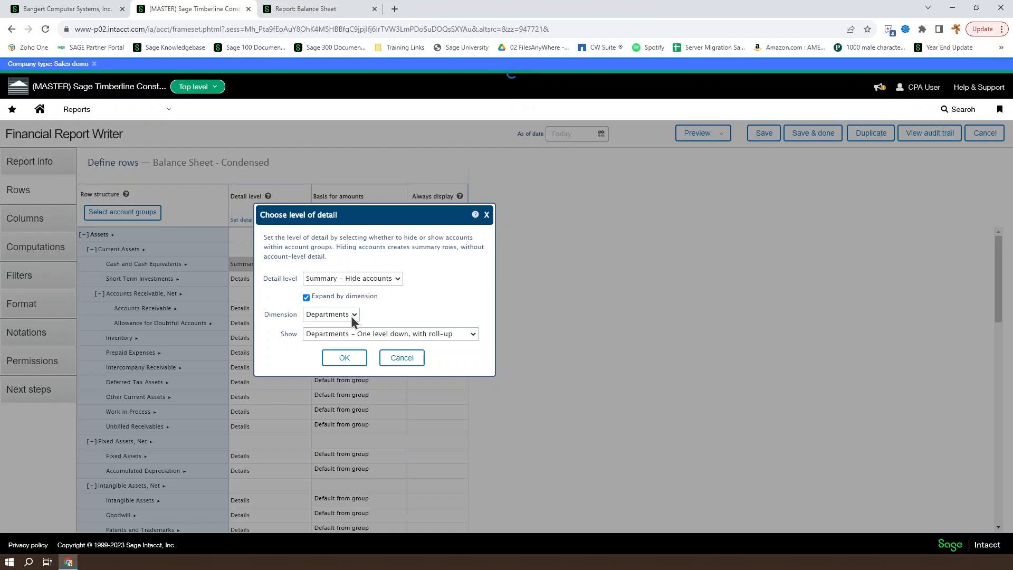
{"action": "mouse_move", "coordinate": [144, 273]}
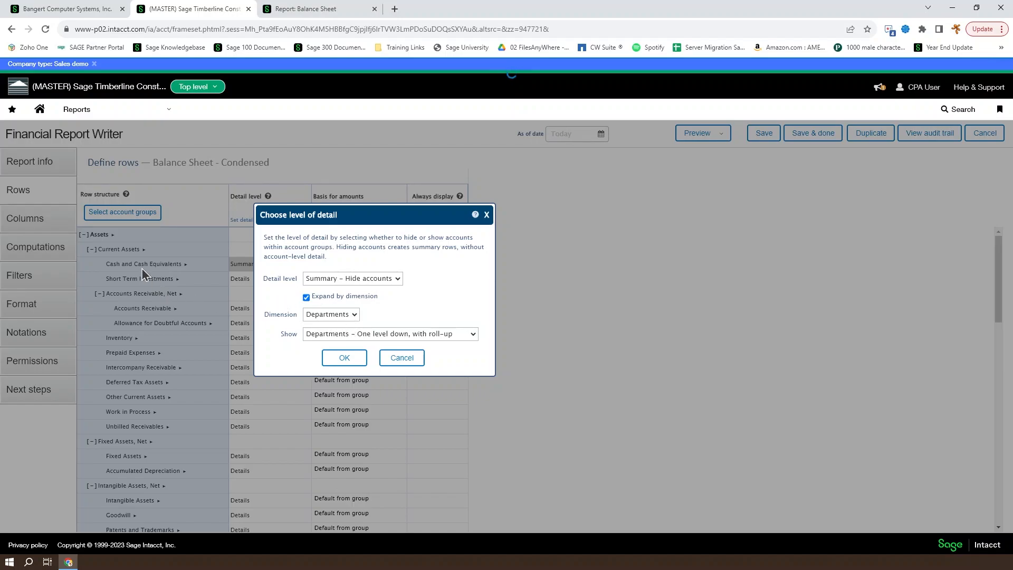
{"action": "mouse_move", "coordinate": [398, 318]}
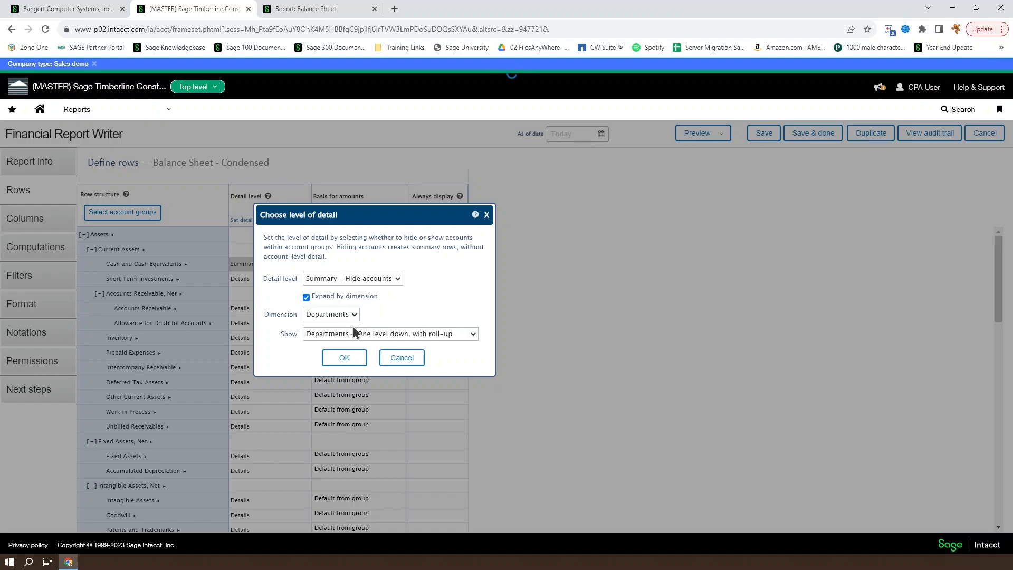
{"action": "left_click", "coordinate": [389, 333]}
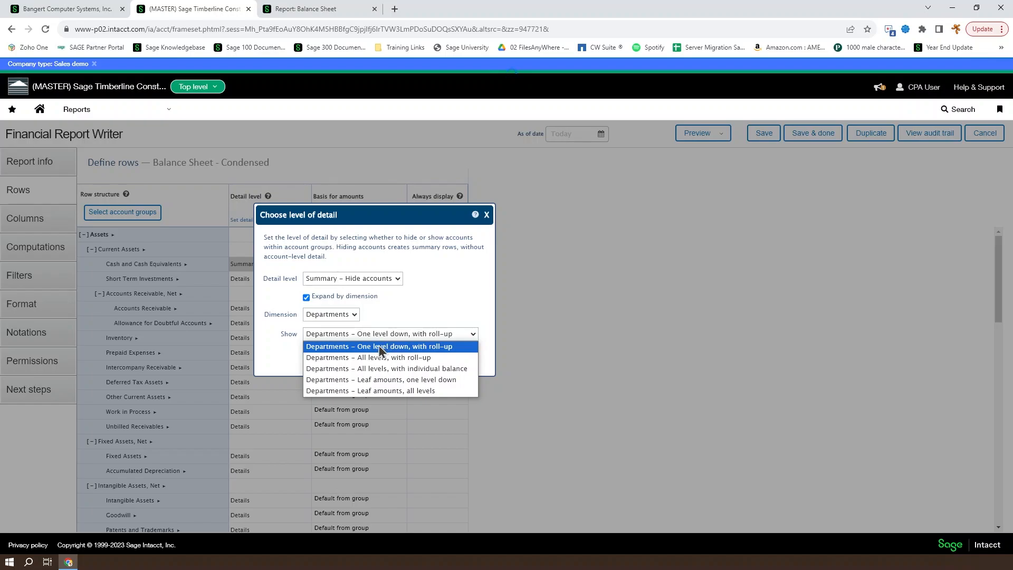
{"action": "mouse_move", "coordinate": [406, 357]}
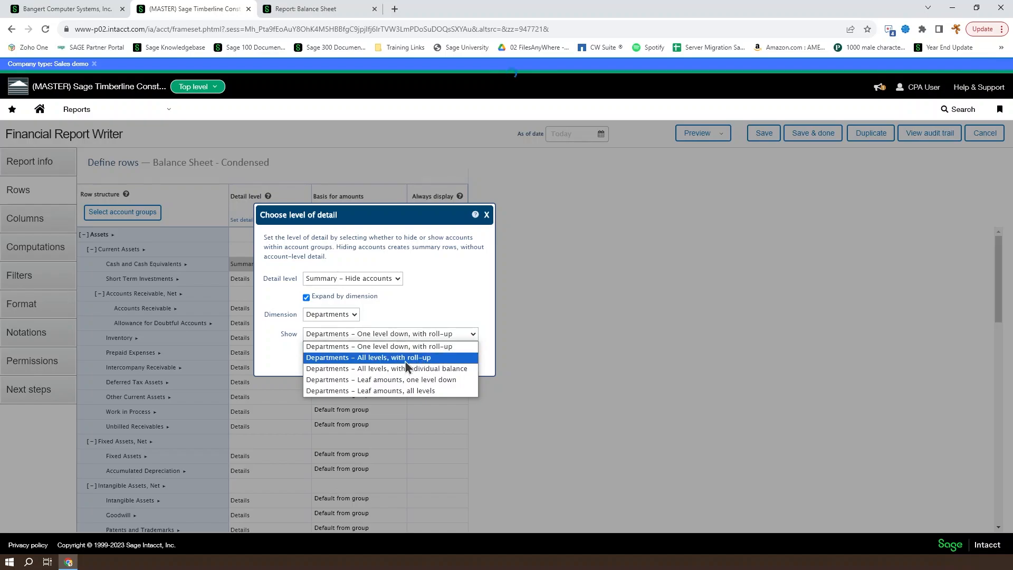
{"action": "mouse_move", "coordinate": [377, 368]}
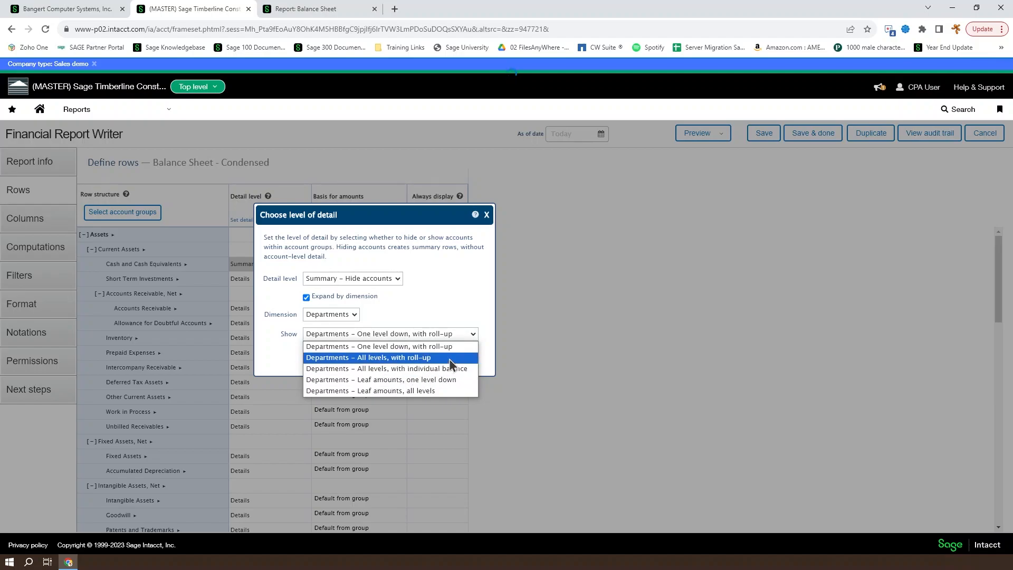
{"action": "mouse_move", "coordinate": [382, 351]}
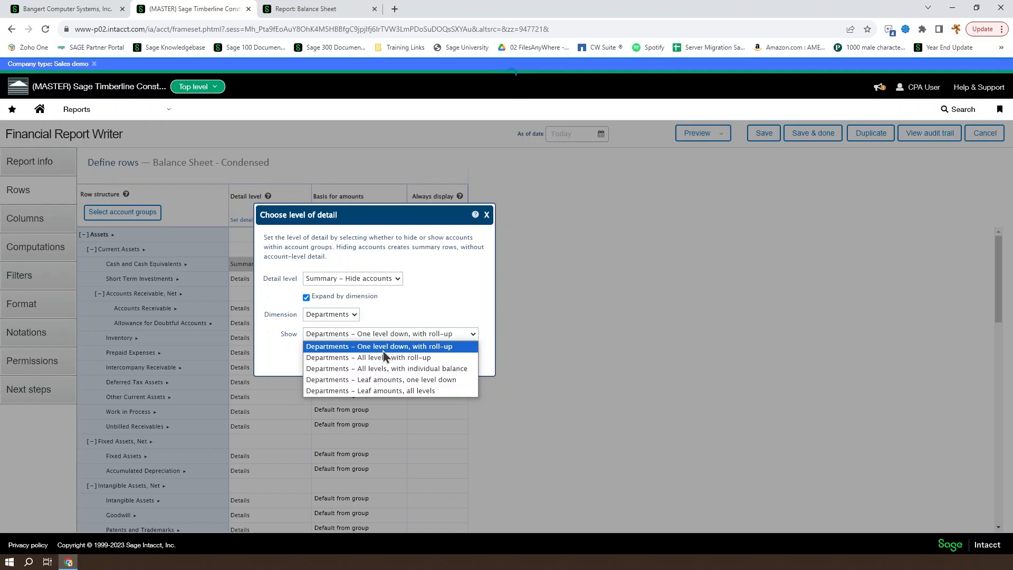
{"action": "mouse_move", "coordinate": [385, 368]}
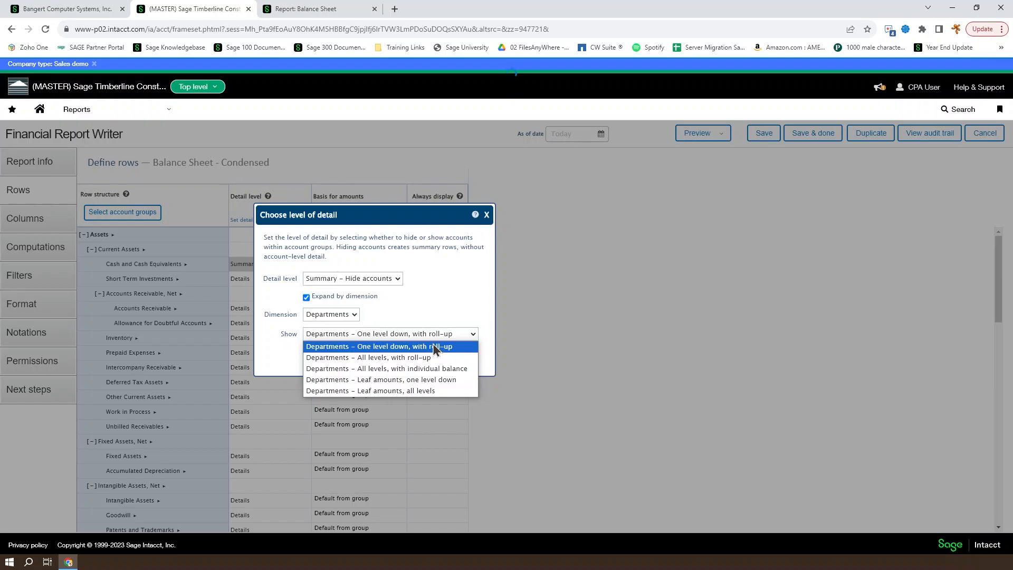
{"action": "mouse_move", "coordinate": [394, 375]}
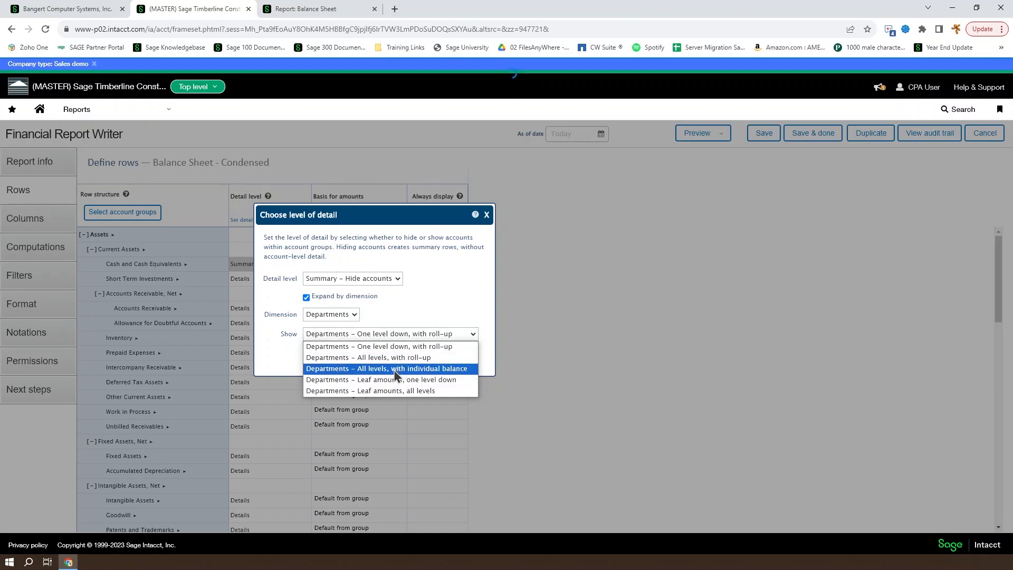
{"action": "mouse_move", "coordinate": [419, 373]}
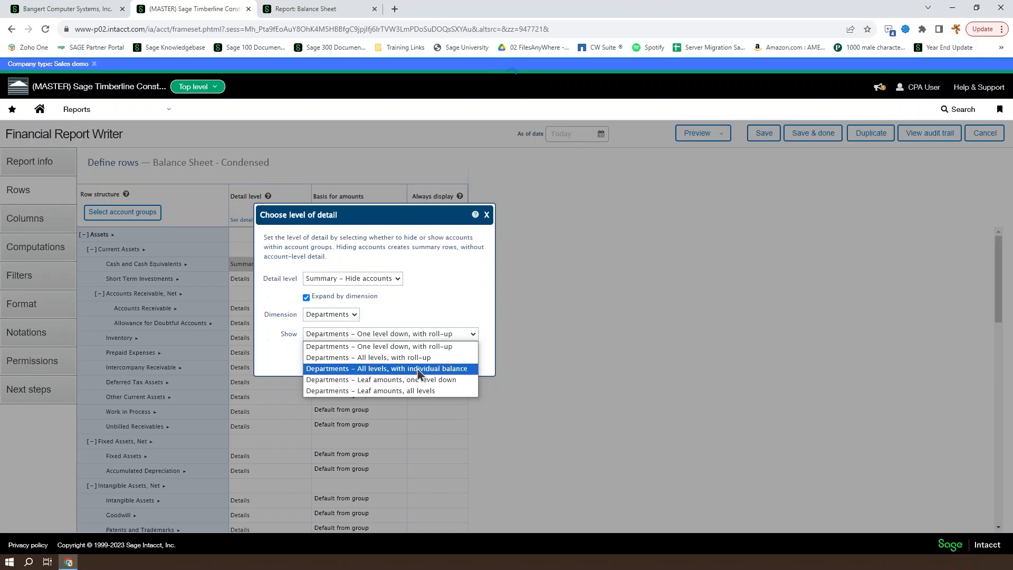
{"action": "left_click", "coordinate": [386, 368]}
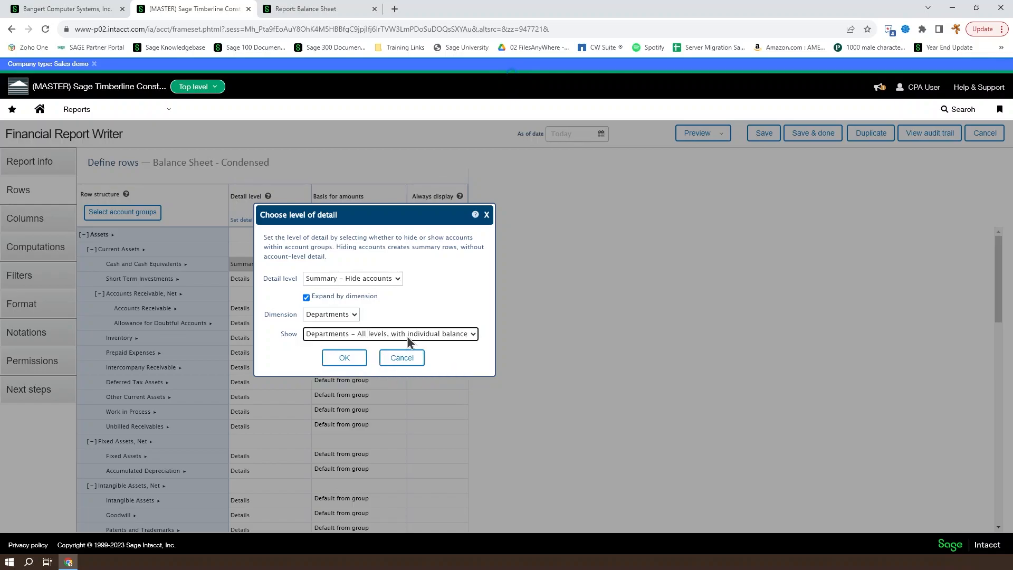
{"action": "left_click", "coordinate": [343, 357]}
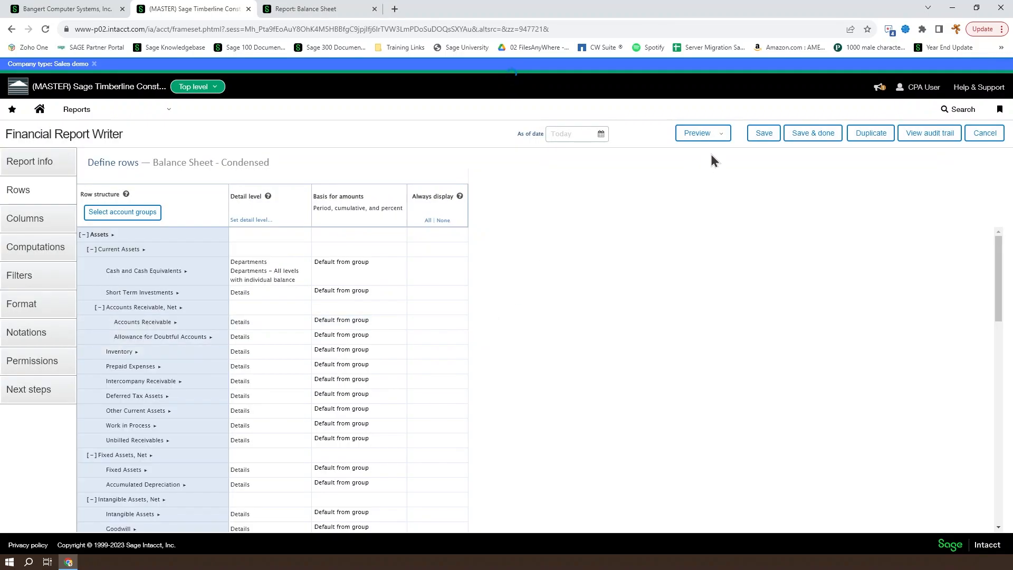
{"action": "left_click", "coordinate": [696, 132]}
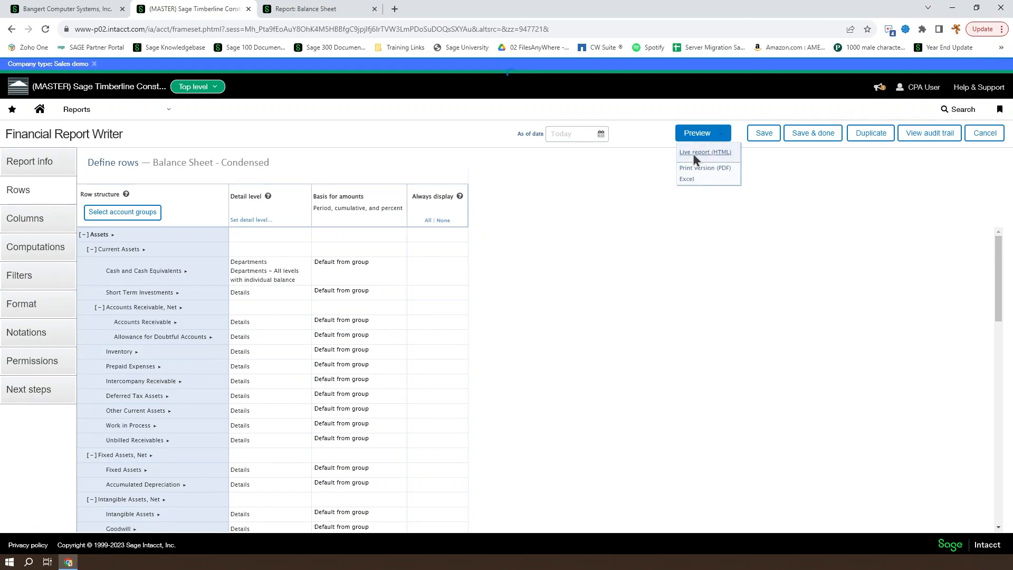
{"action": "left_click", "coordinate": [704, 152]}
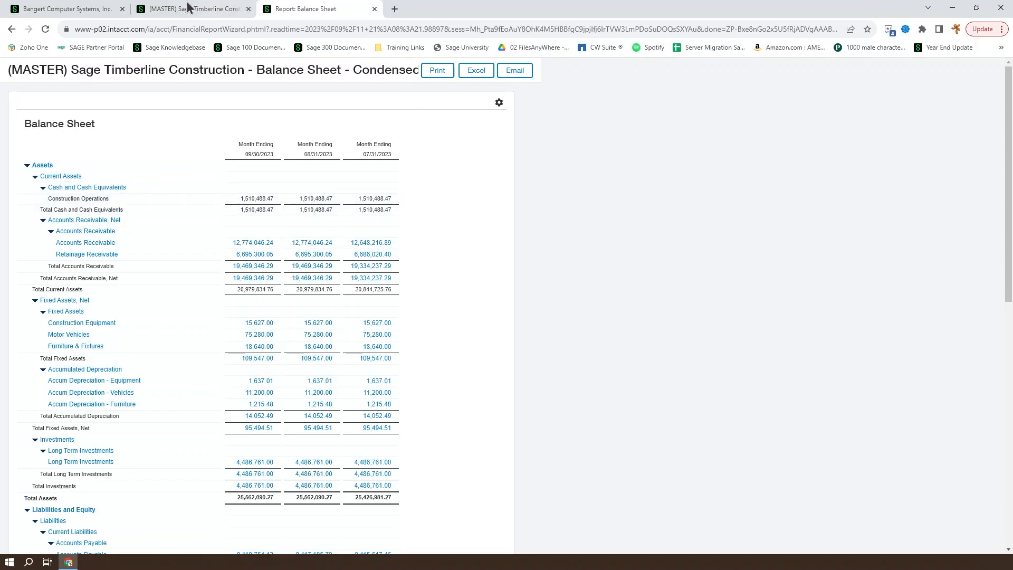
{"action": "left_click", "coordinate": [193, 8]}
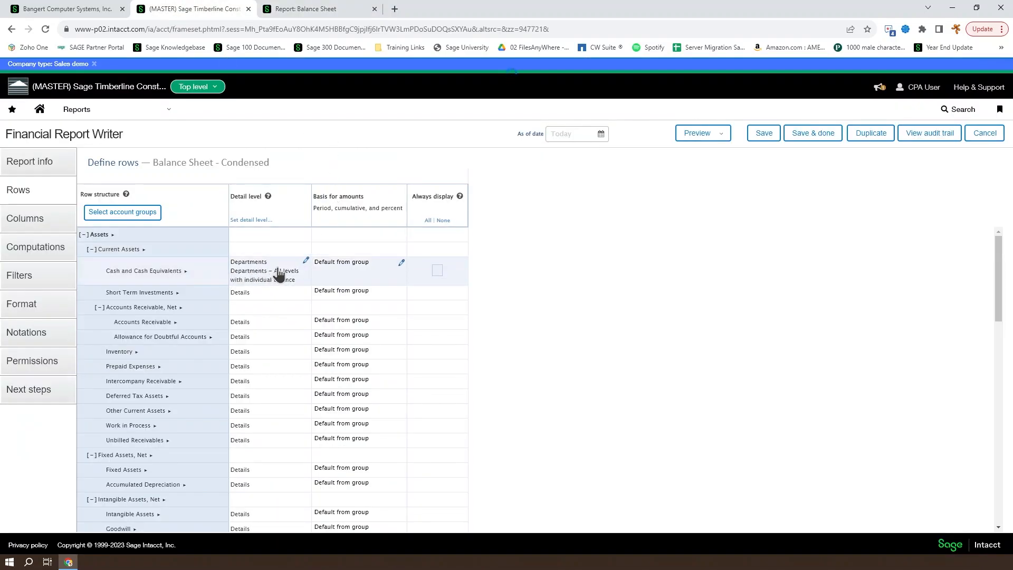
Switch Cash and Cash Equivalents to 'Departments – All levels, with roll-up' and preview live.
{"action": "left_click", "coordinate": [305, 261]}
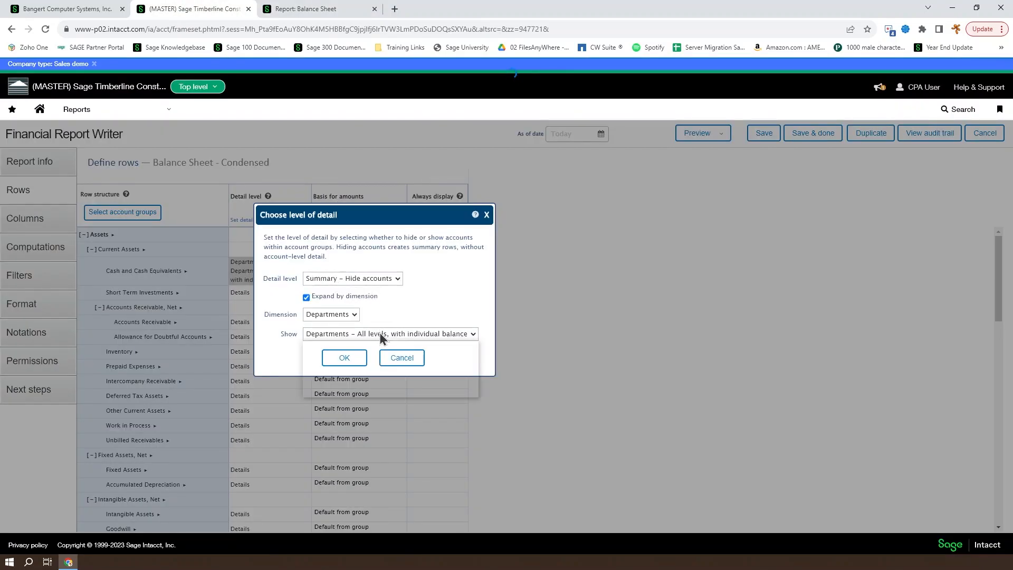
{"action": "left_click", "coordinate": [389, 333]}
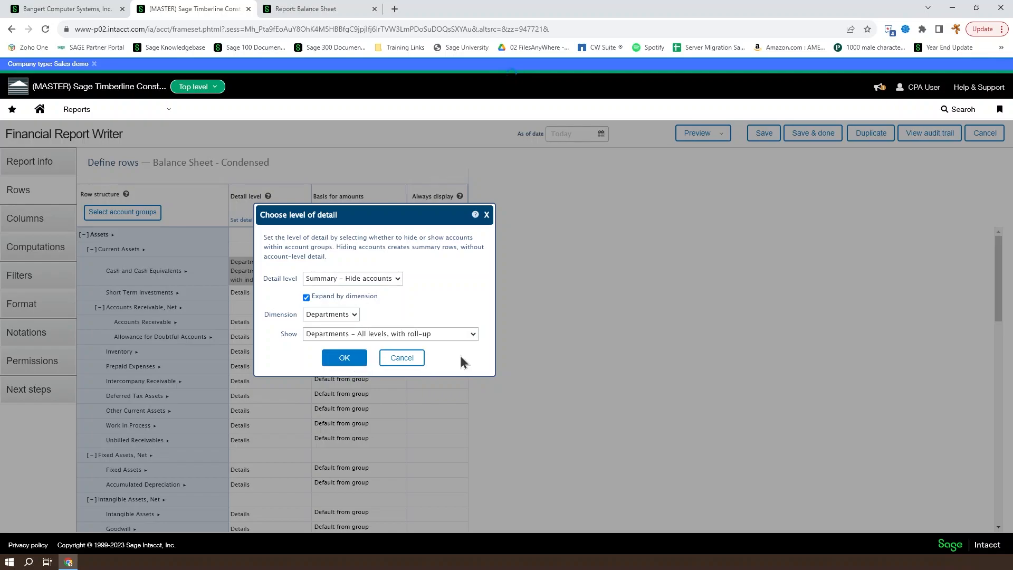
{"action": "left_click", "coordinate": [700, 133]}
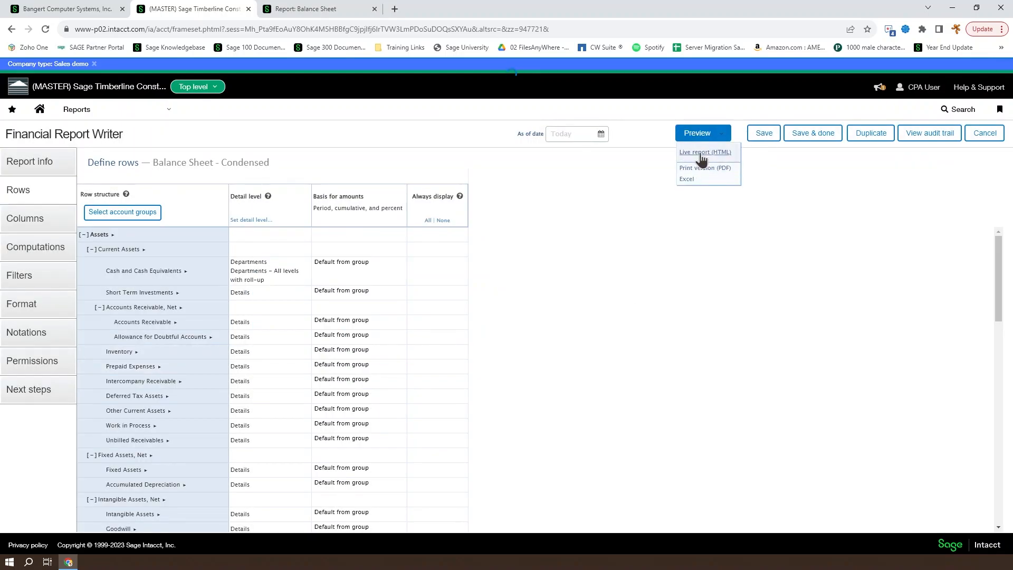
{"action": "left_click", "coordinate": [703, 152]}
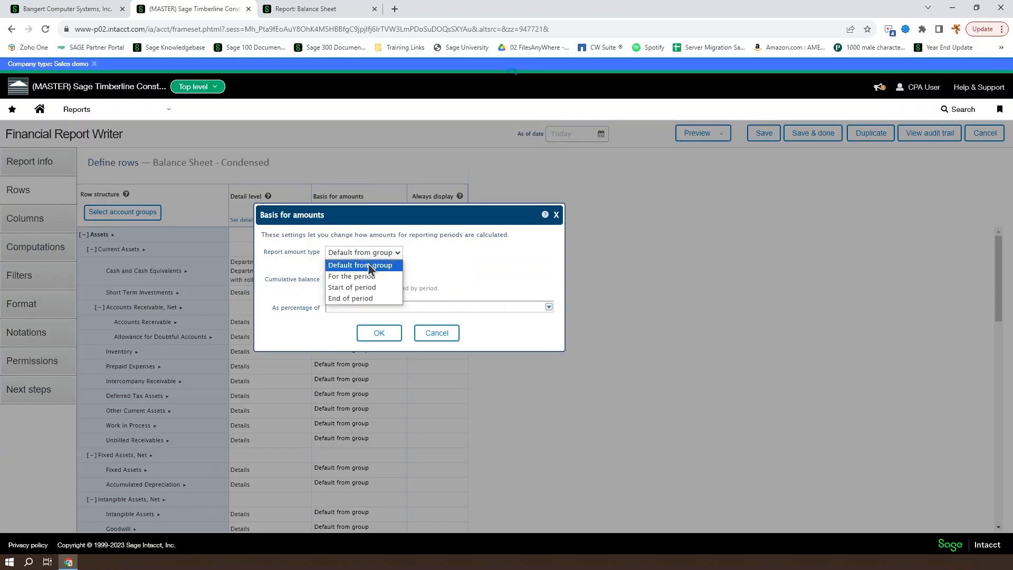
{"action": "mouse_move", "coordinate": [352, 276]}
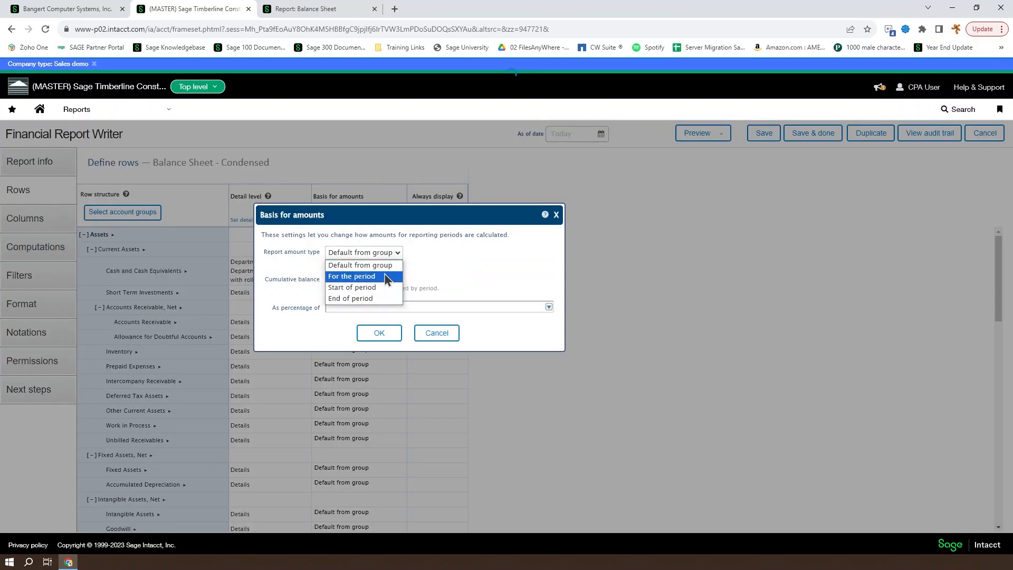
{"action": "mouse_move", "coordinate": [352, 287]}
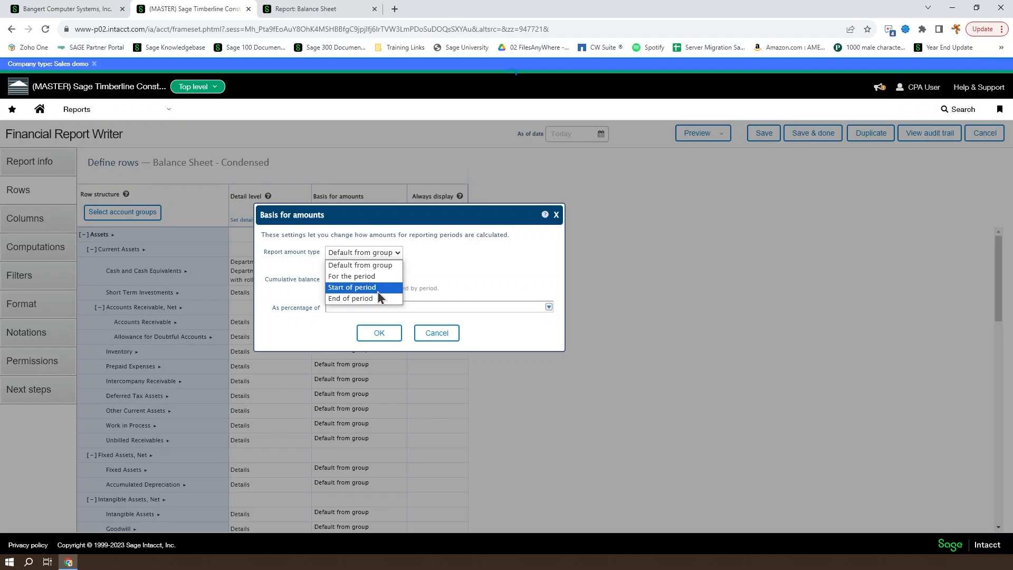
{"action": "mouse_move", "coordinate": [351, 298]}
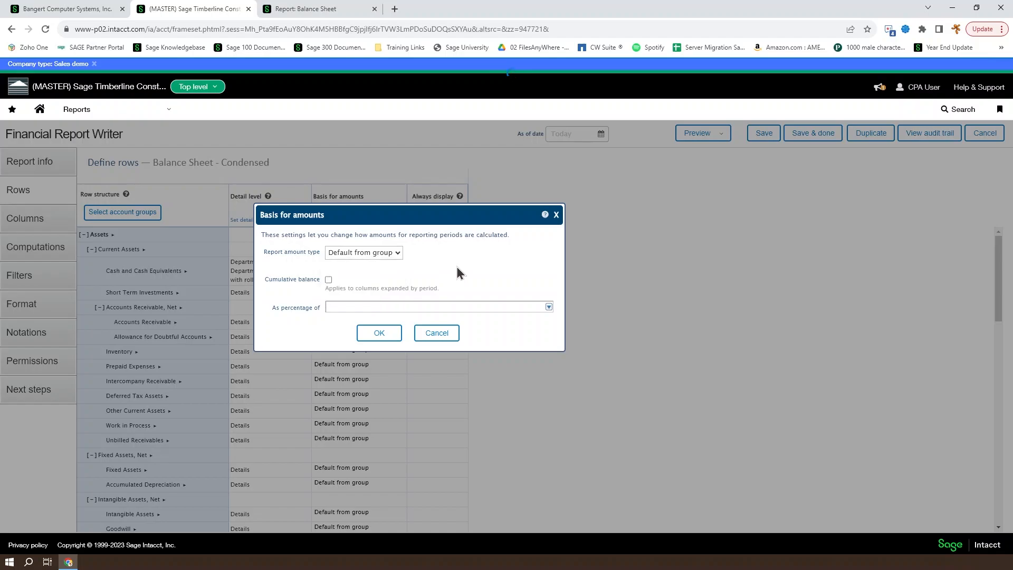
{"action": "left_click", "coordinate": [363, 252]}
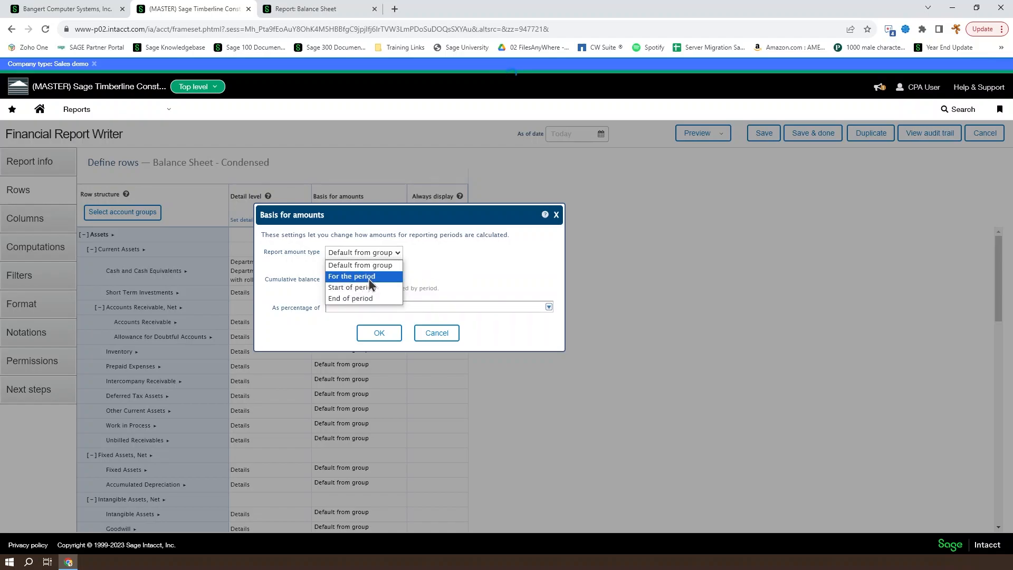
{"action": "mouse_move", "coordinate": [350, 298]}
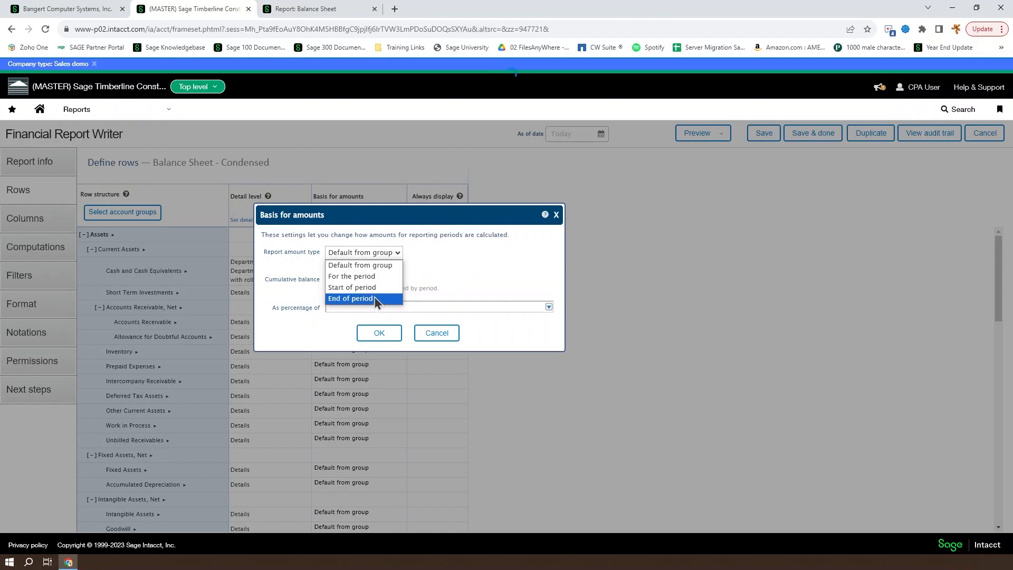
{"action": "mouse_move", "coordinate": [352, 287]}
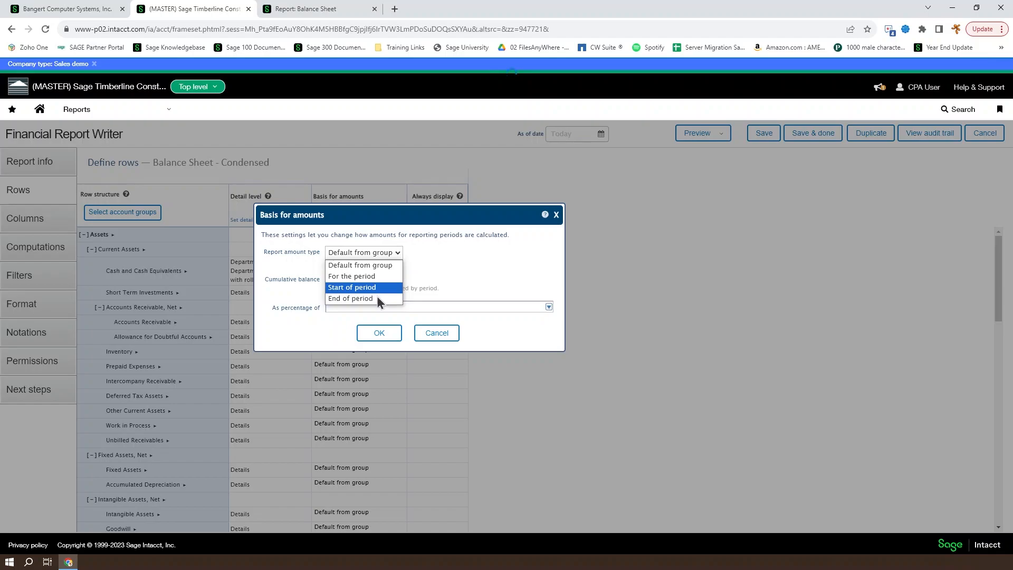
{"action": "mouse_move", "coordinate": [350, 297]}
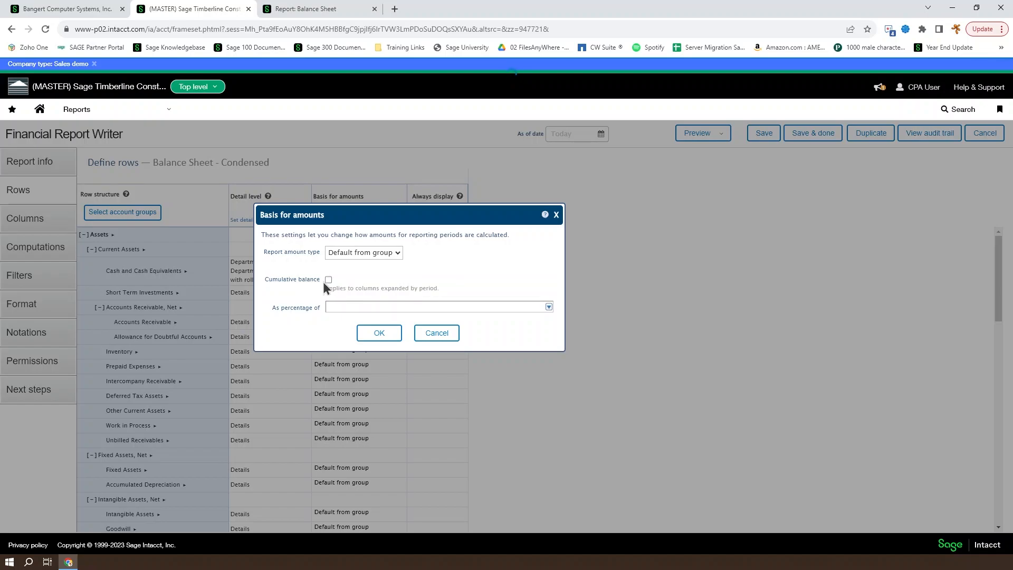
{"action": "left_click", "coordinate": [329, 279]}
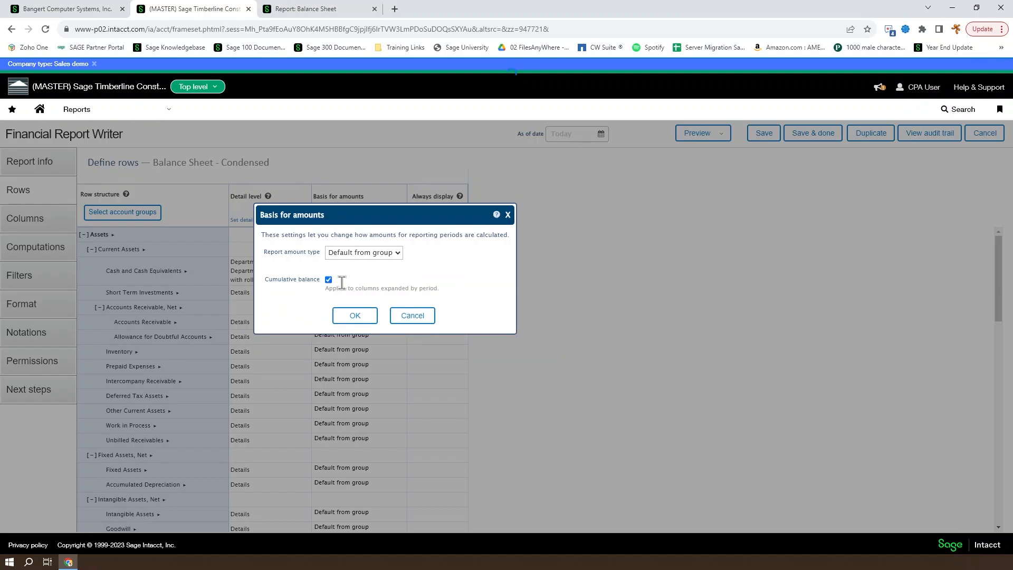
{"action": "left_click", "coordinate": [328, 279]}
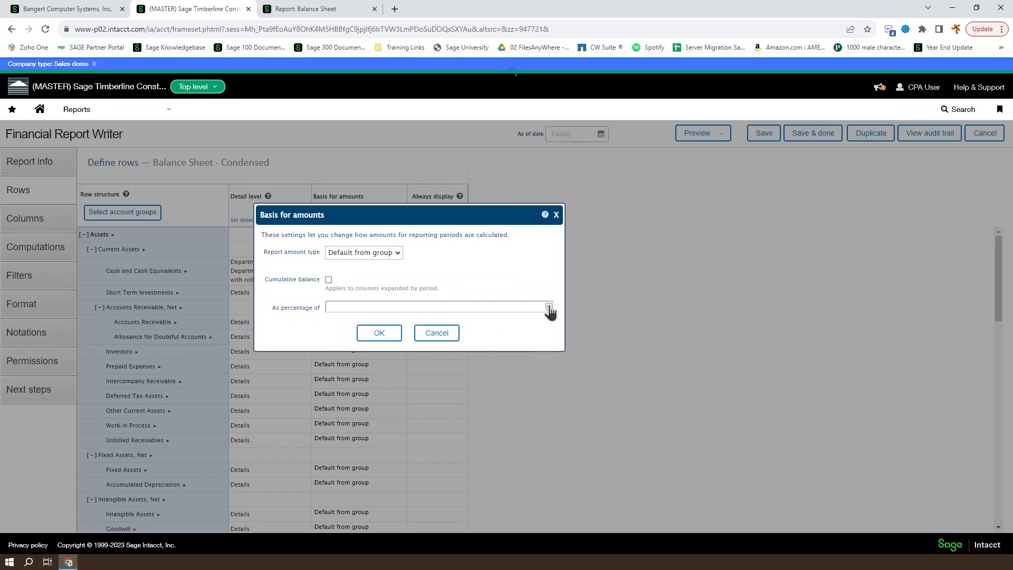
{"action": "left_click", "coordinate": [548, 307]}
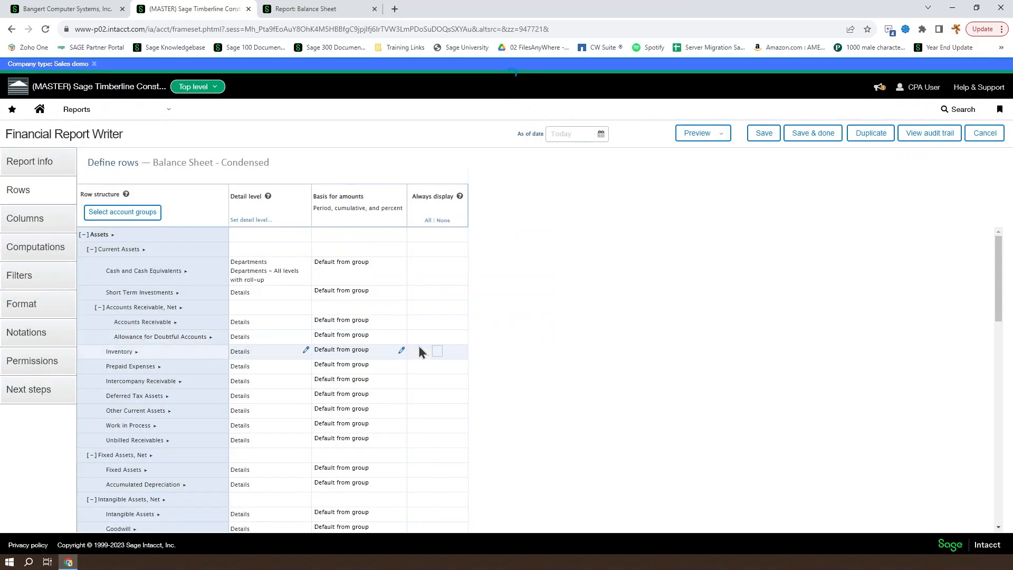
{"action": "mouse_move", "coordinate": [417, 281]}
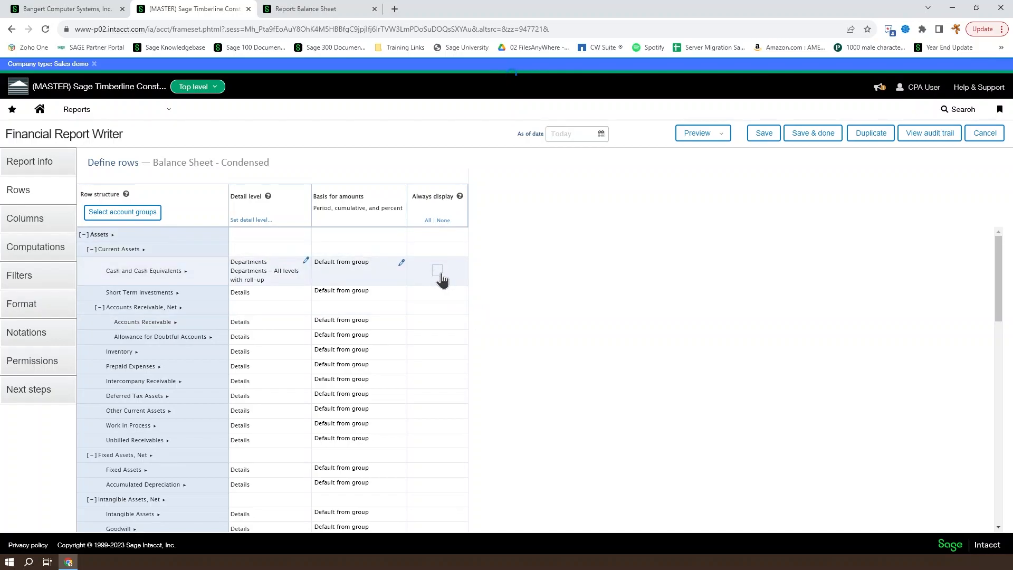
Turn on Always display for Cash and Cash Equivalents and generate the live HTML report.
{"action": "left_click", "coordinate": [437, 270]}
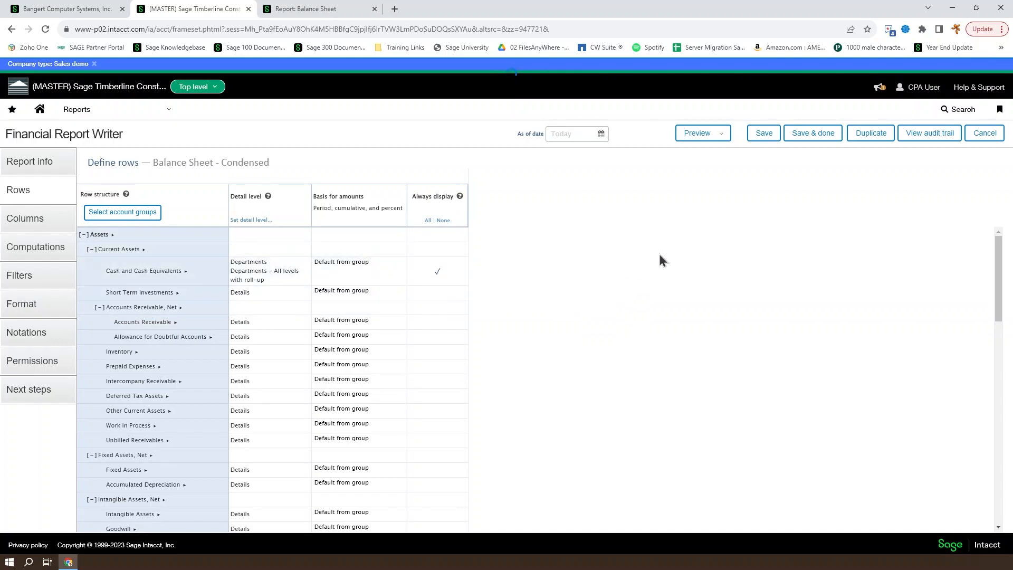
{"action": "left_click", "coordinate": [697, 133]}
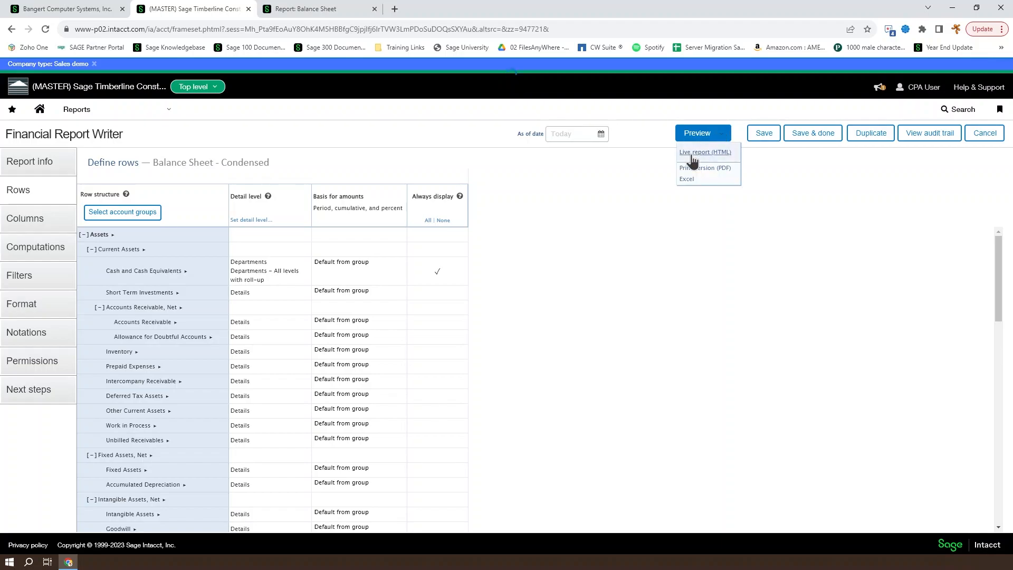
{"action": "left_click", "coordinate": [705, 152]}
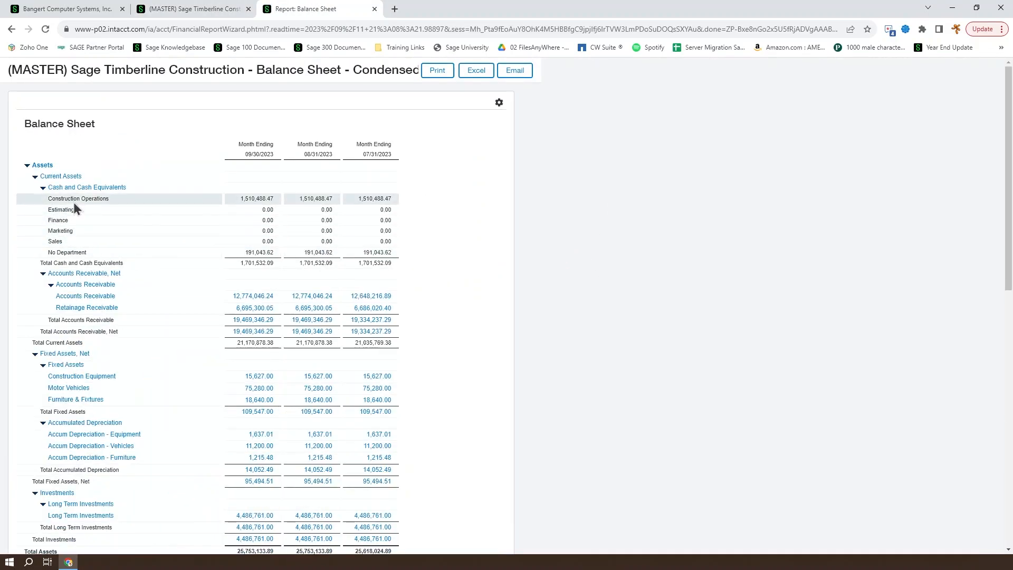
{"action": "mouse_move", "coordinate": [67, 251]}
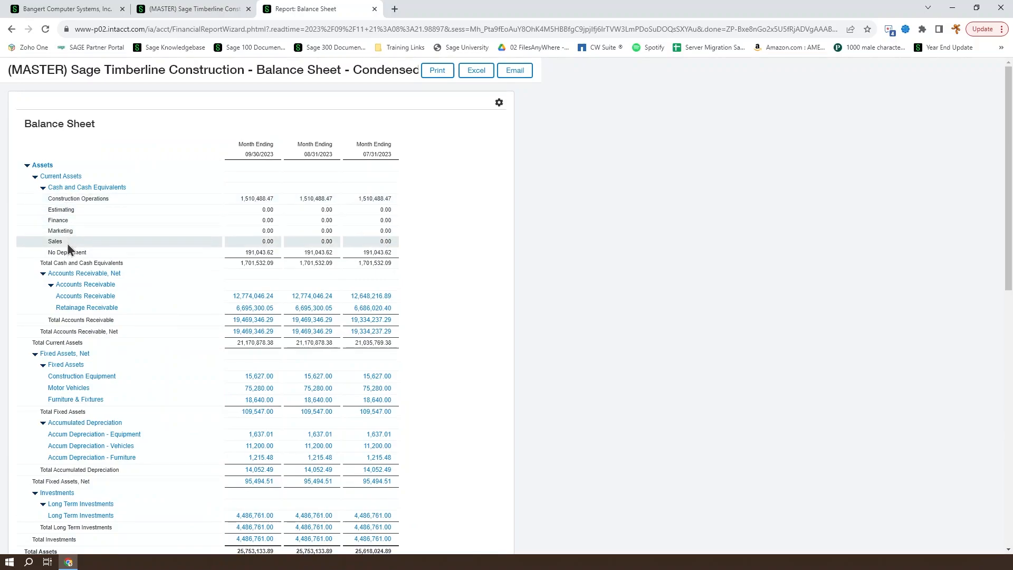
{"action": "mouse_move", "coordinate": [76, 231]}
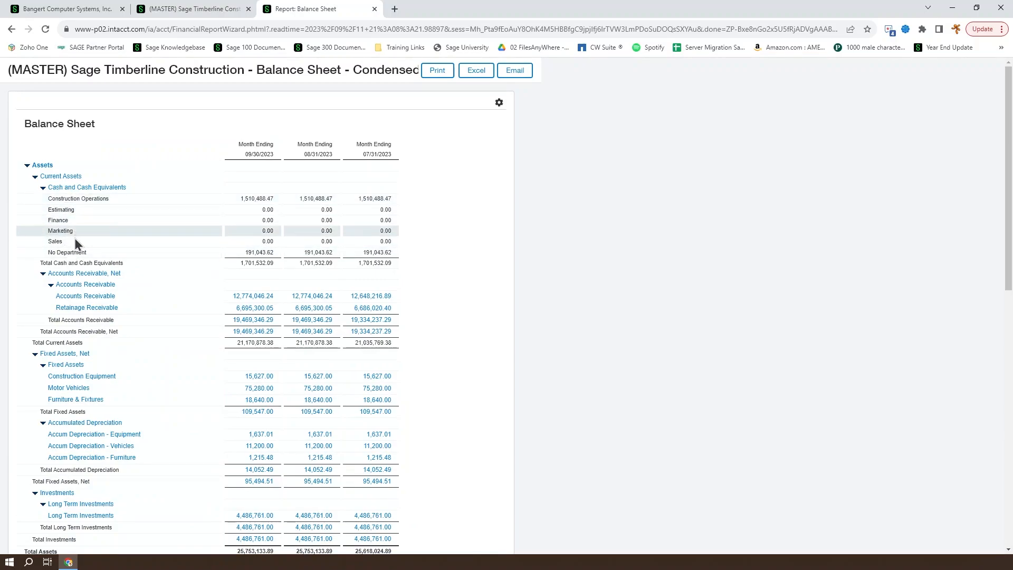